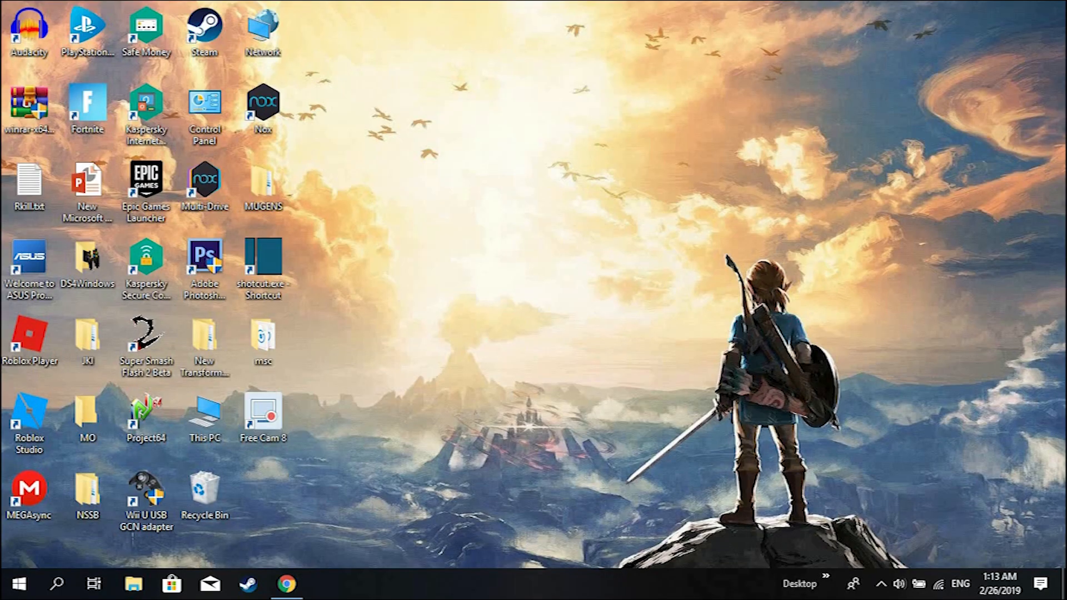
pyautogui.moveTo(369, 468)
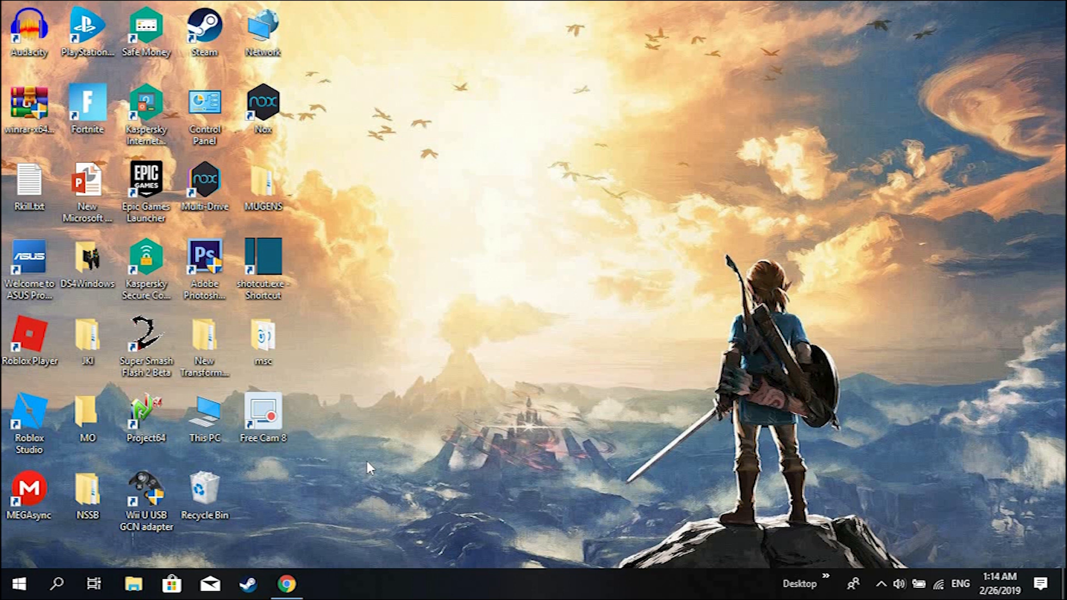
pyautogui.moveTo(366, 468)
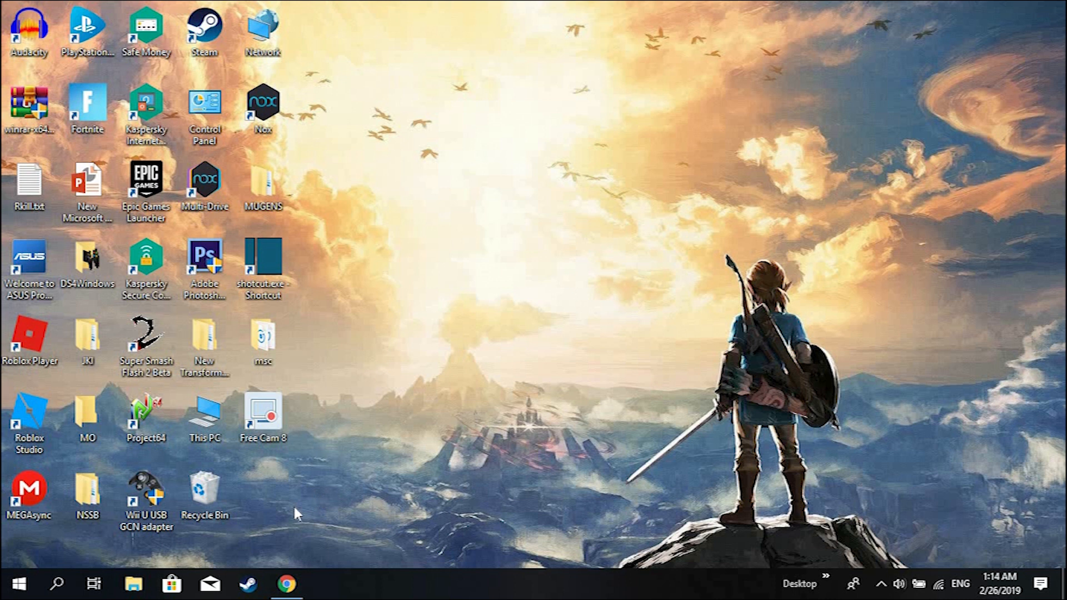
pyautogui.moveTo(297, 529)
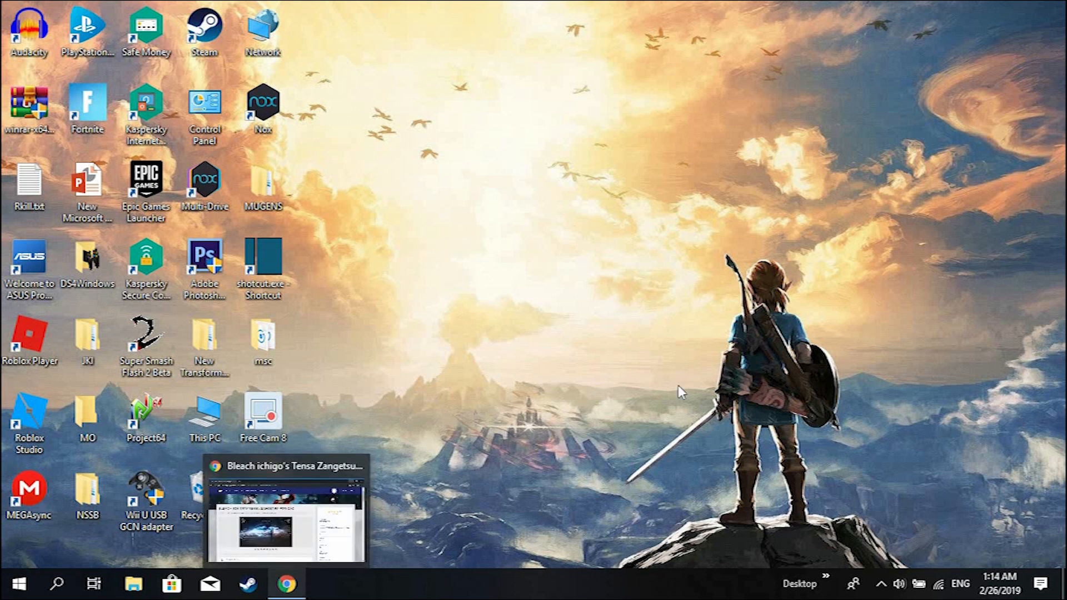
pyautogui.moveTo(402, 426)
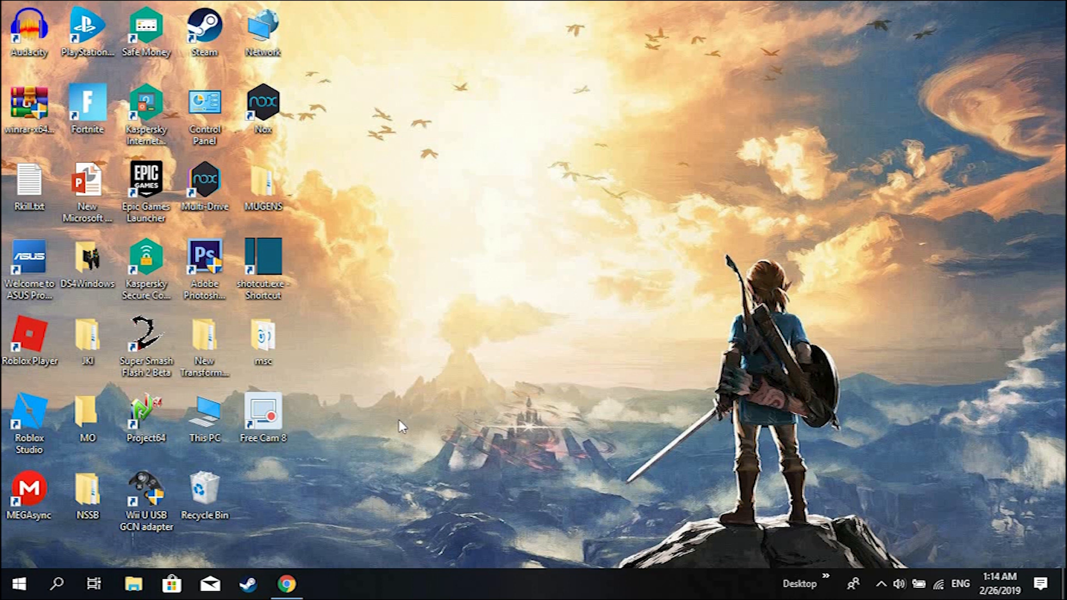
pyautogui.moveTo(287, 583)
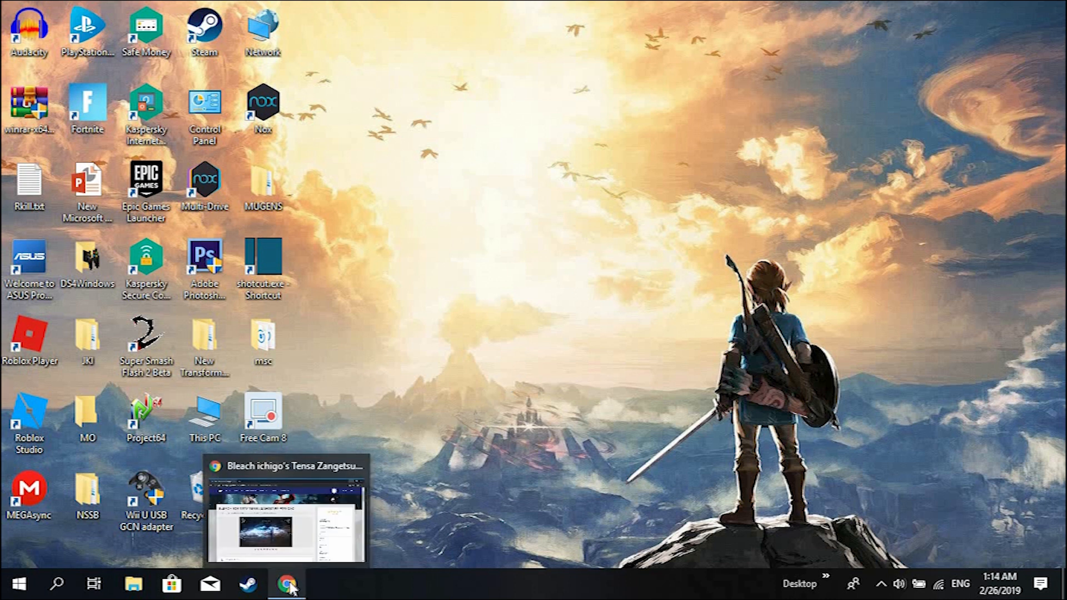
# Download the Bleach Ichigo Tensa Zangetsu for CAC mod archive from its page
pyautogui.click(287, 584)
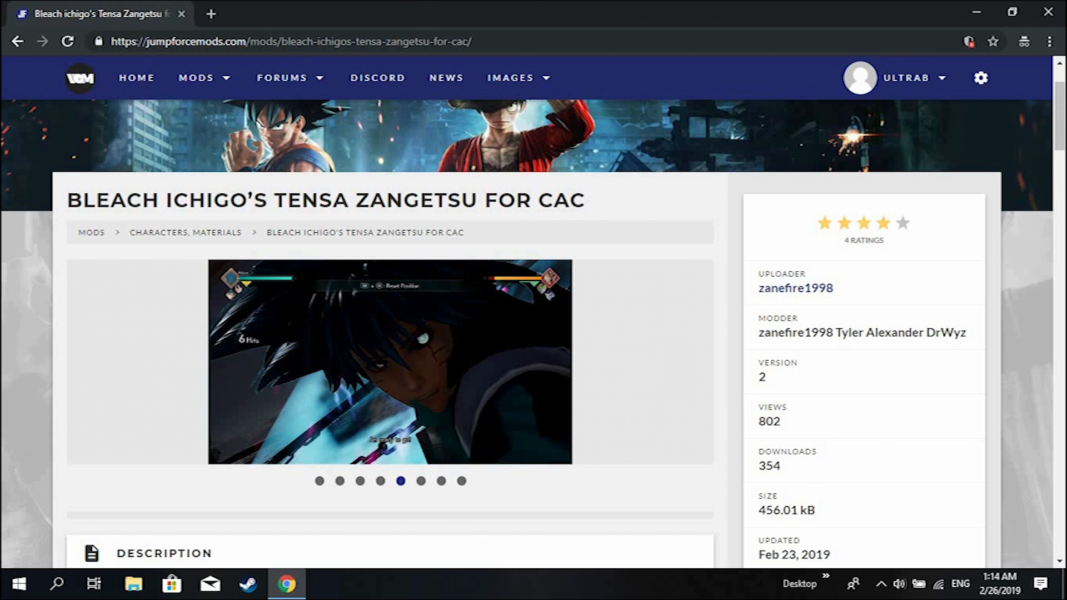
pyautogui.scroll(-3)
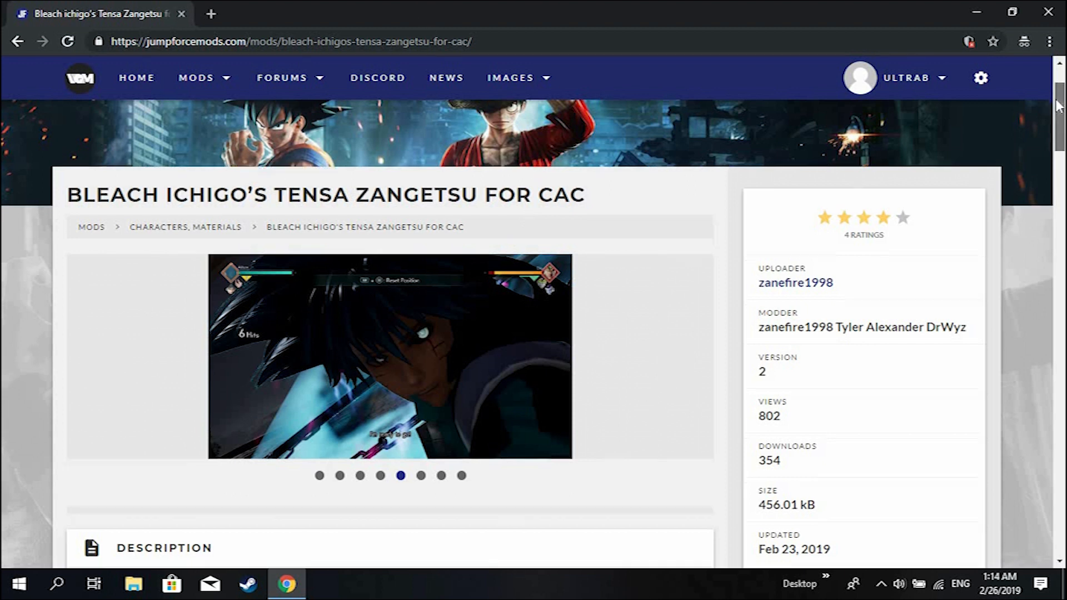
pyautogui.scroll(-3)
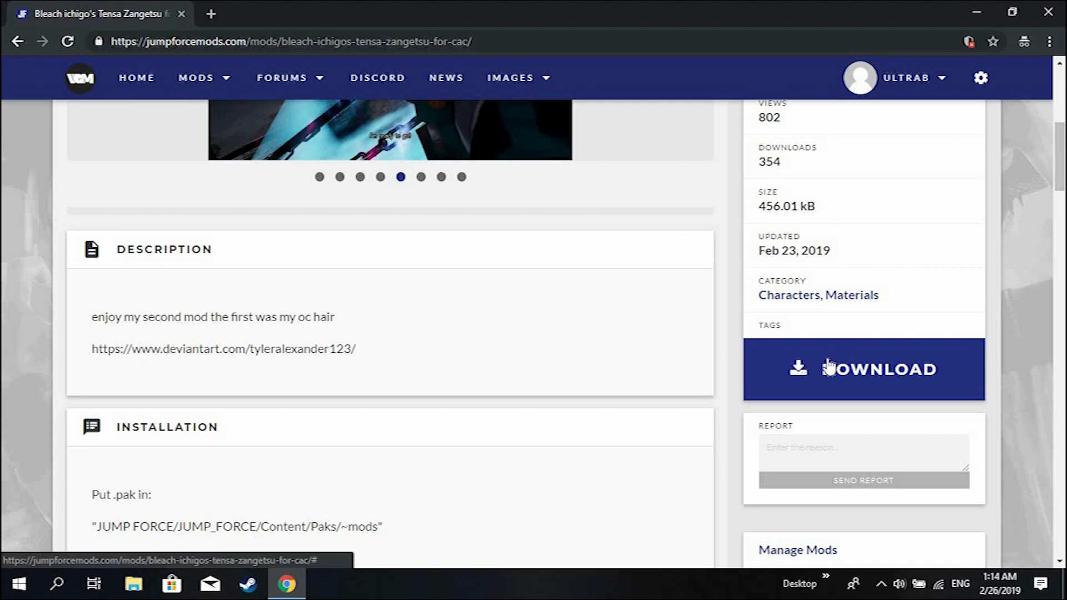
pyautogui.click(862, 369)
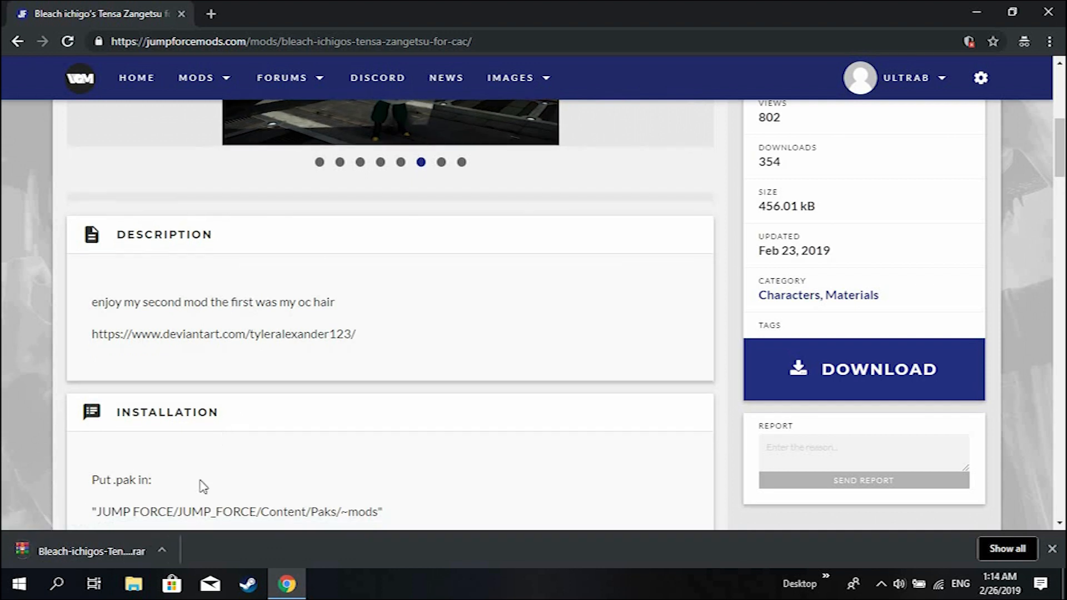
# Show the downloaded archive in its Downloads folder
pyautogui.click(162, 552)
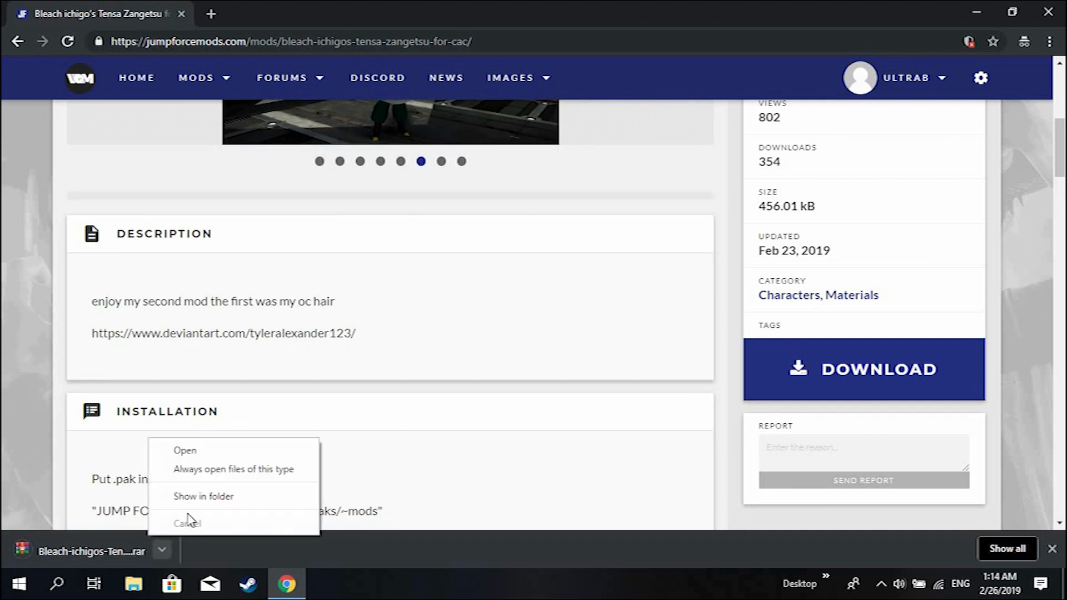
pyautogui.click(202, 496)
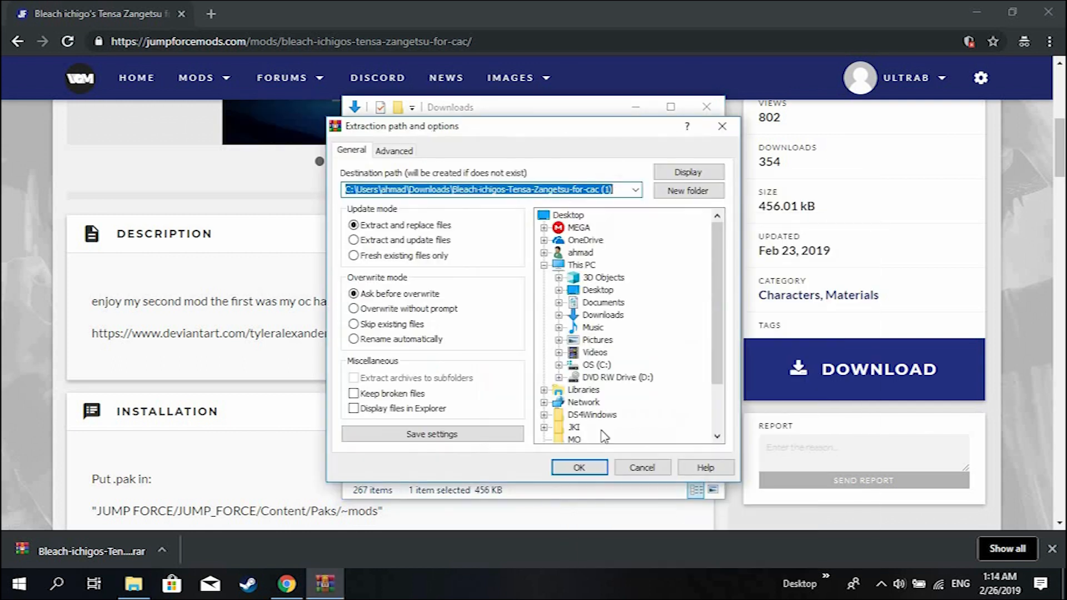
# Extract the archive into its own Downloads folder, delete the .rar and browse to the C: drive
pyautogui.click(641, 468)
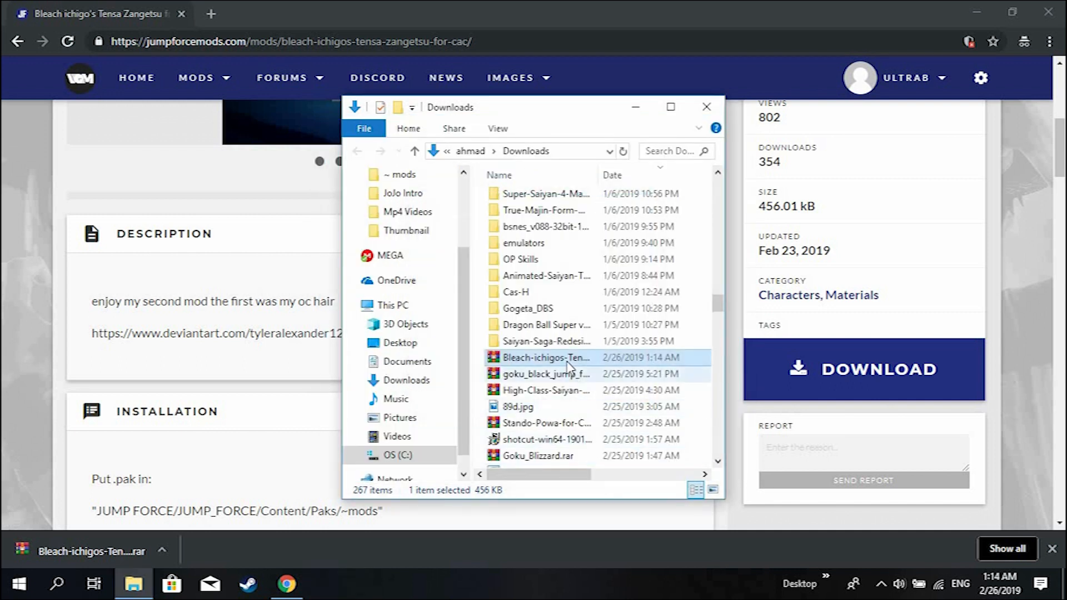
pyautogui.rightClick(545, 357)
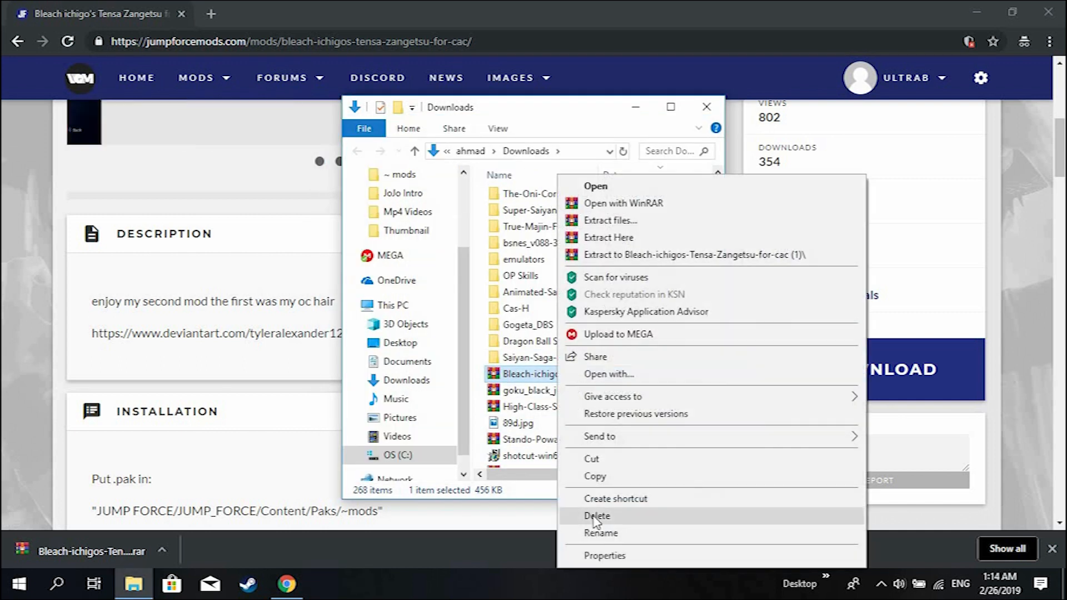
pyautogui.click(598, 516)
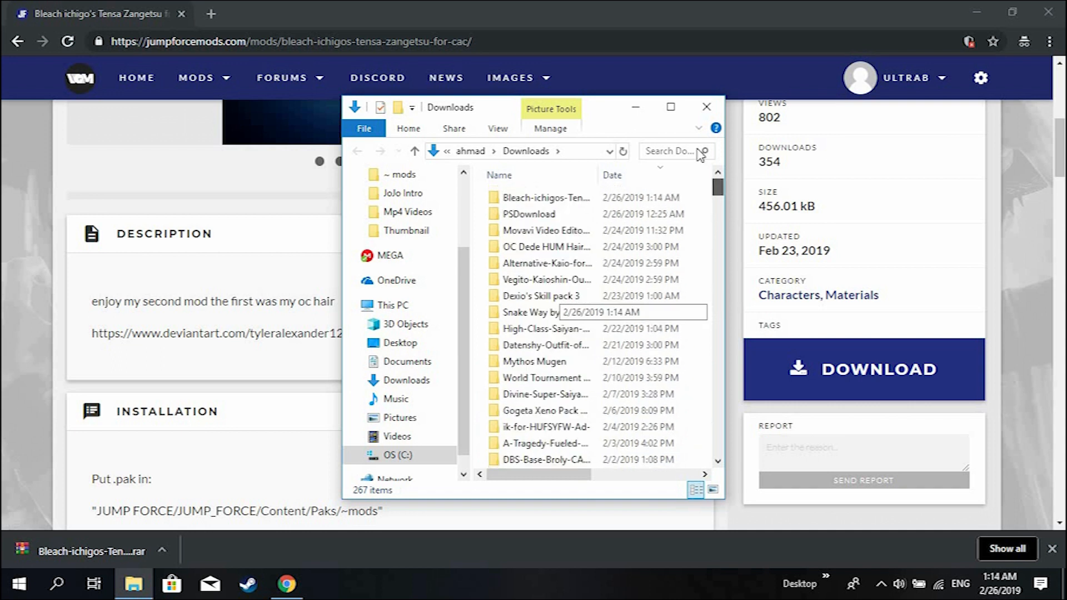
pyautogui.click(547, 198)
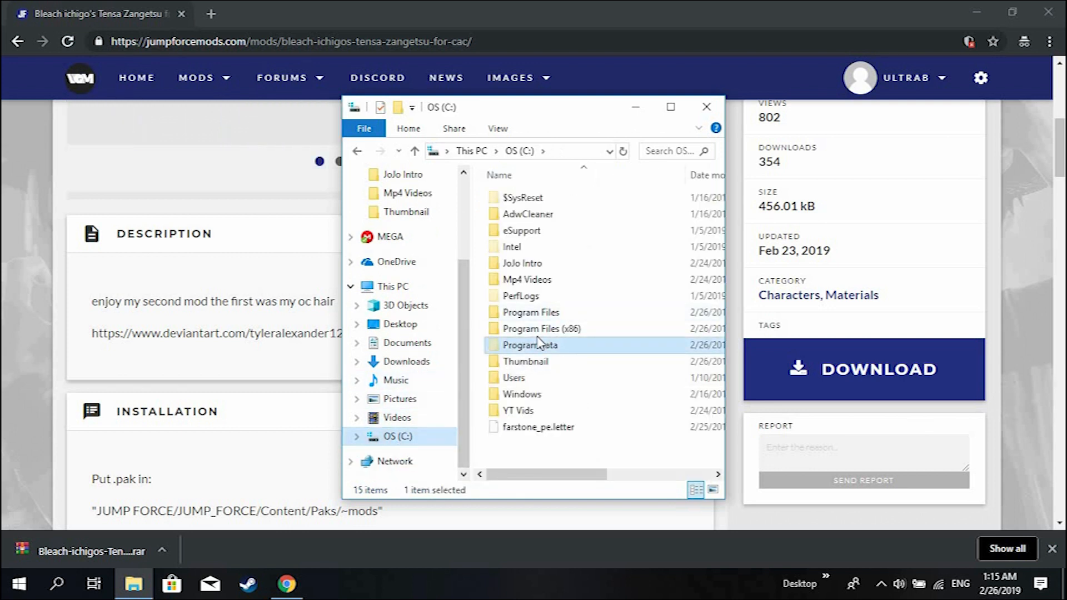
# Browse Program Files (x86) > JUMP FORCE > JUMP_FORCE > Content > Paks
pyautogui.doubleClick(542, 328)
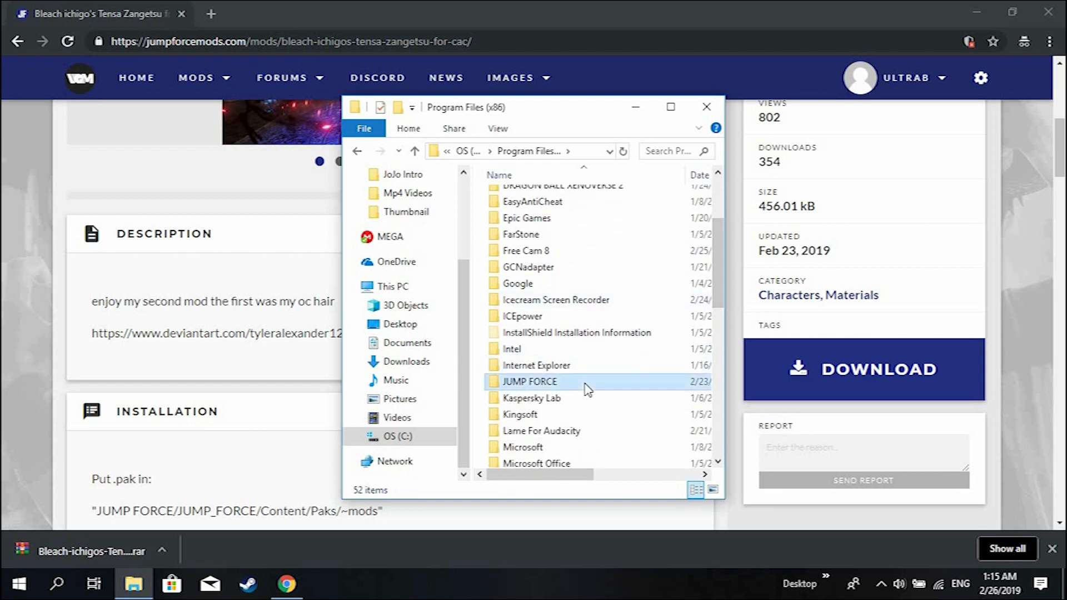
pyautogui.doubleClick(529, 381)
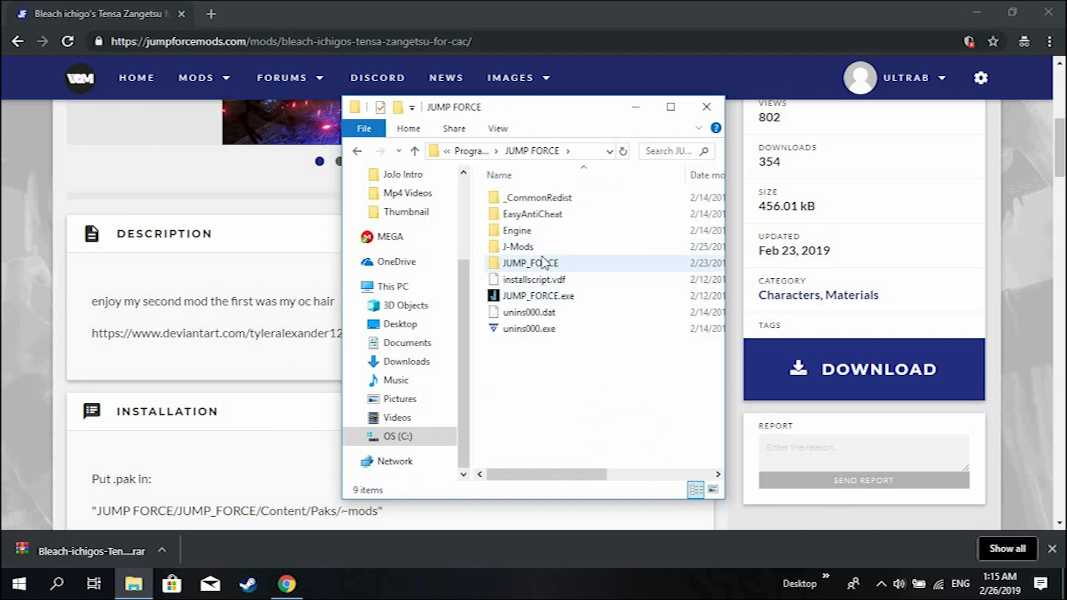
pyautogui.doubleClick(518, 247)
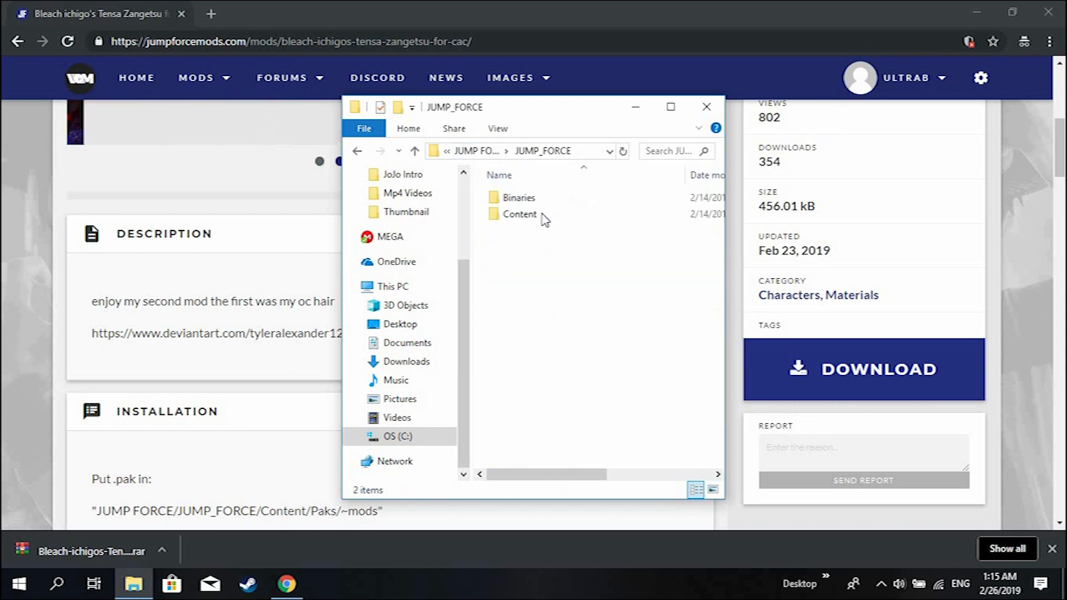
pyautogui.doubleClick(520, 214)
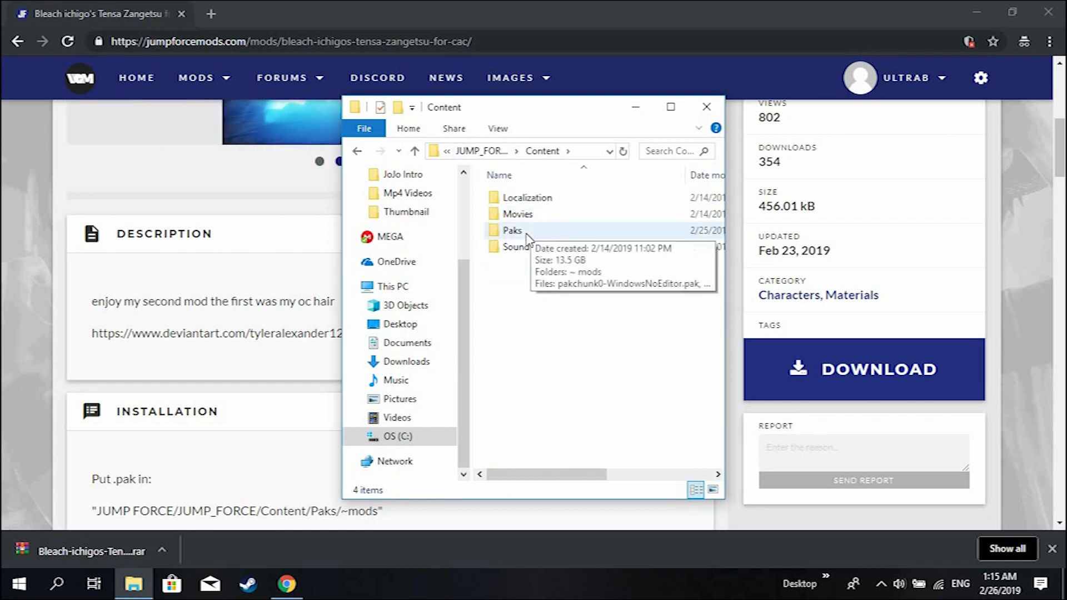
pyautogui.doubleClick(512, 230)
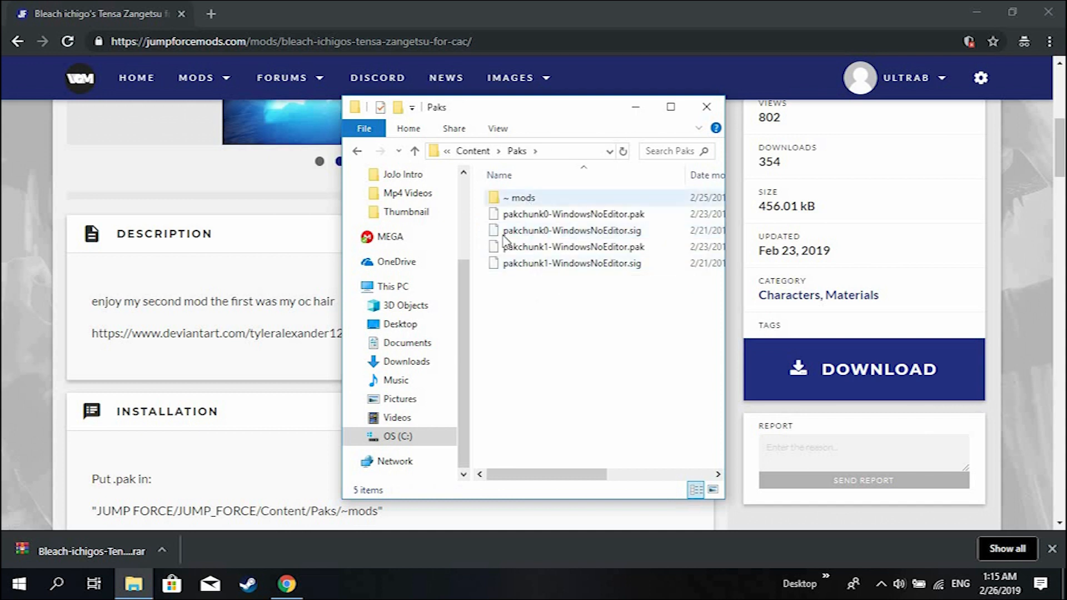
# Move the extracted mod folder into Paks, granting administrator permission
pyautogui.click(525, 310)
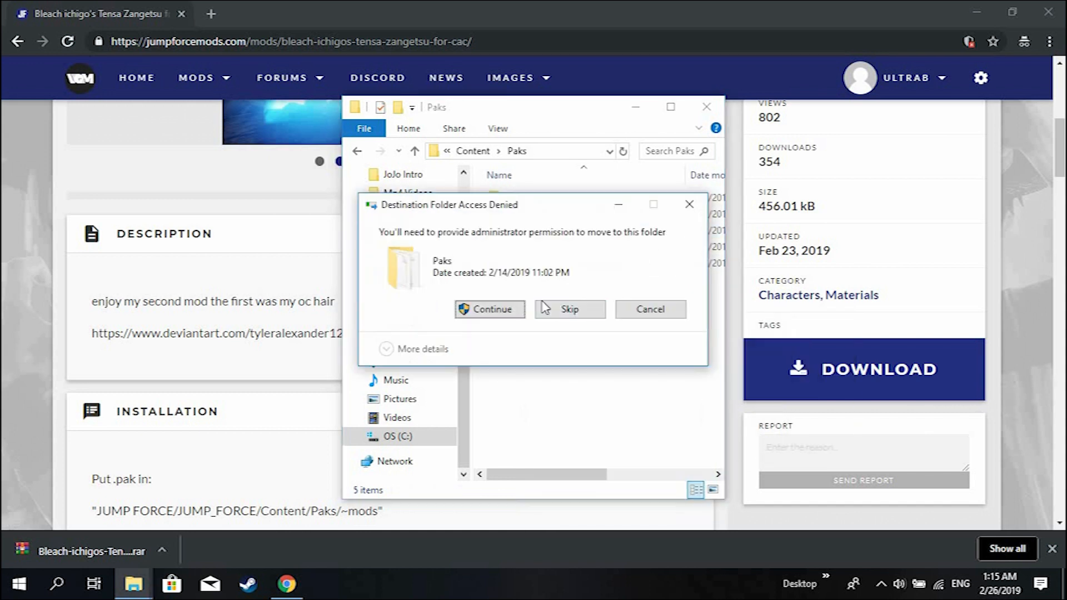
pyautogui.click(489, 309)
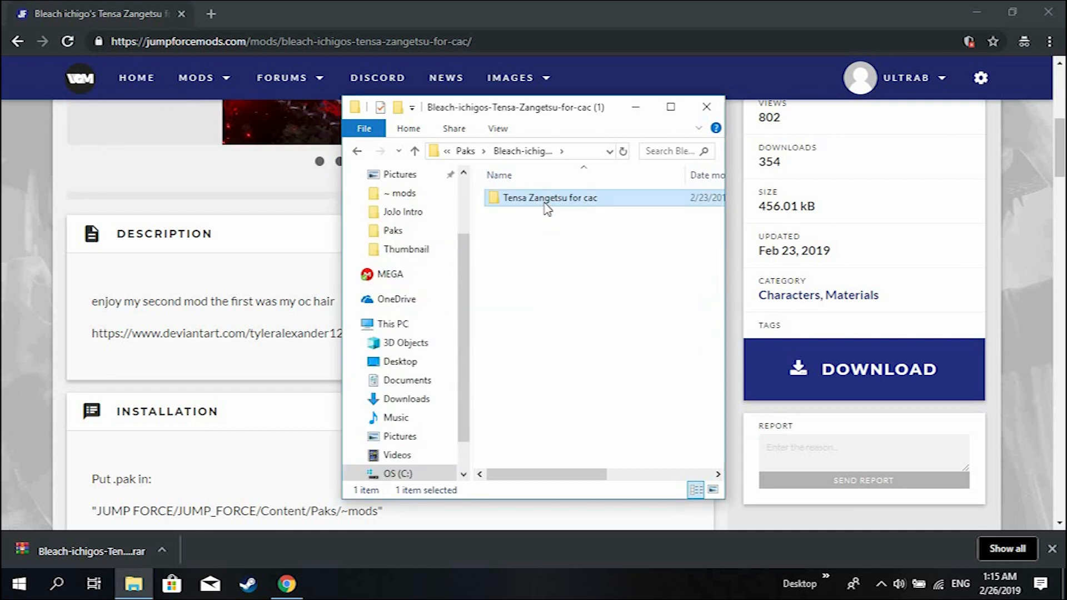
# Move the inner Tensa Zangetsu for cac folder out of its wrapper directly into Paks, granting permission
pyautogui.doubleClick(550, 198)
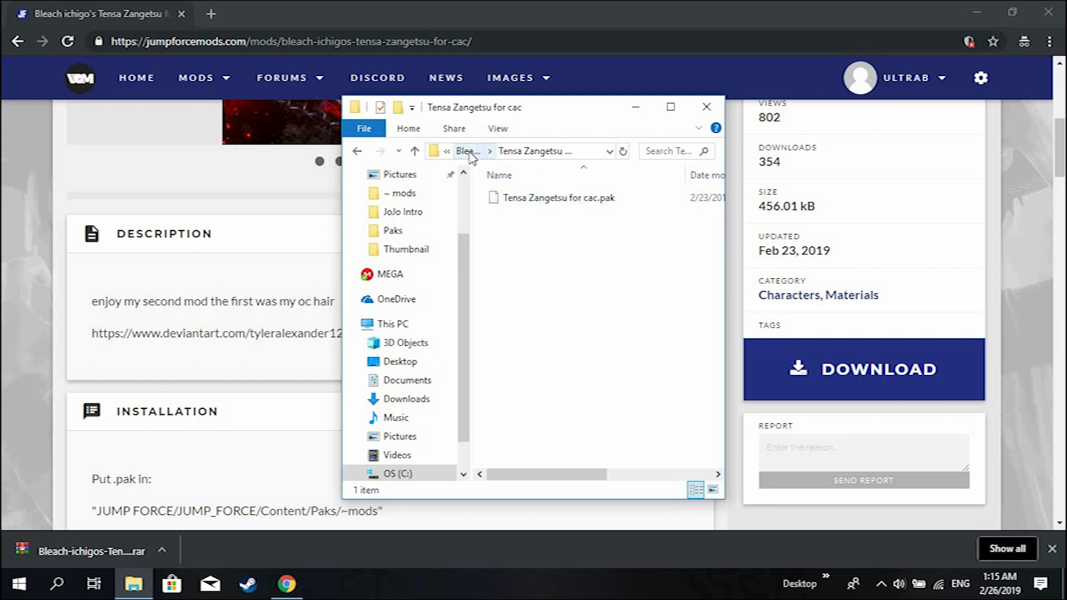
pyautogui.click(468, 150)
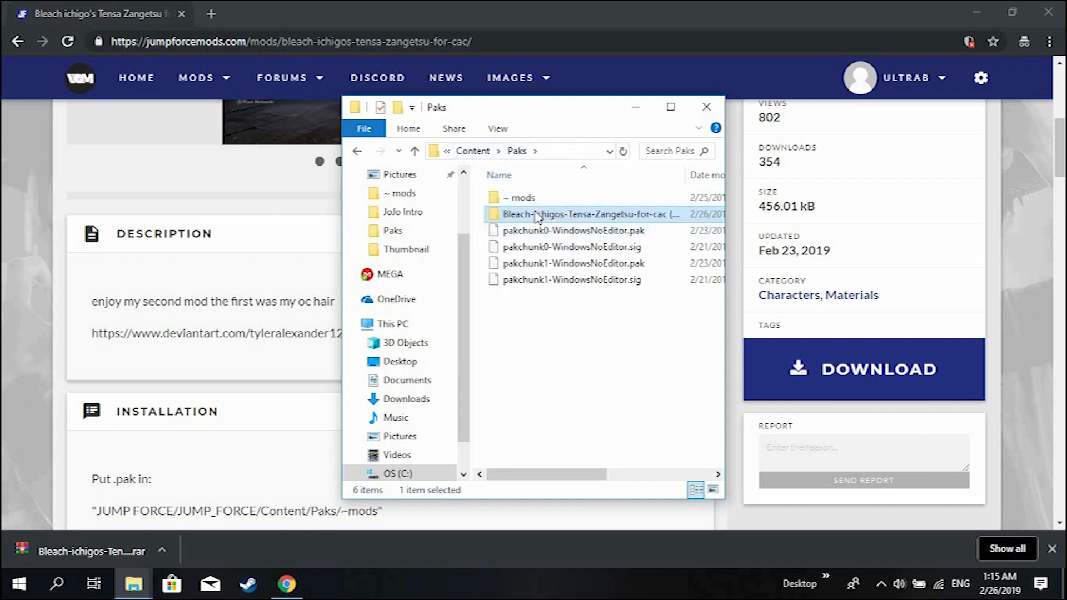
pyautogui.doubleClick(590, 213)
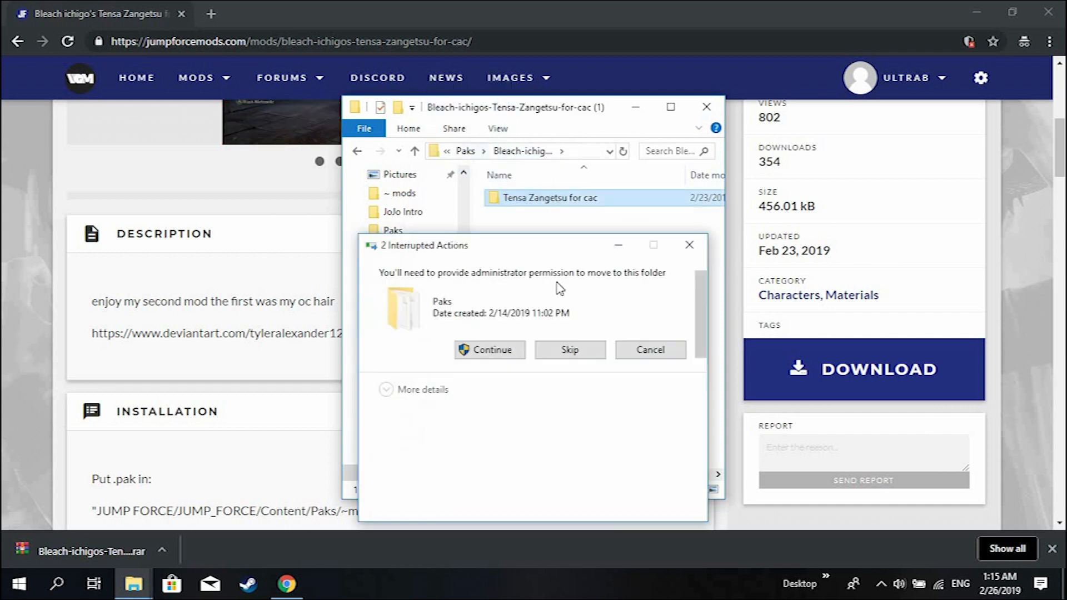
pyautogui.click(489, 349)
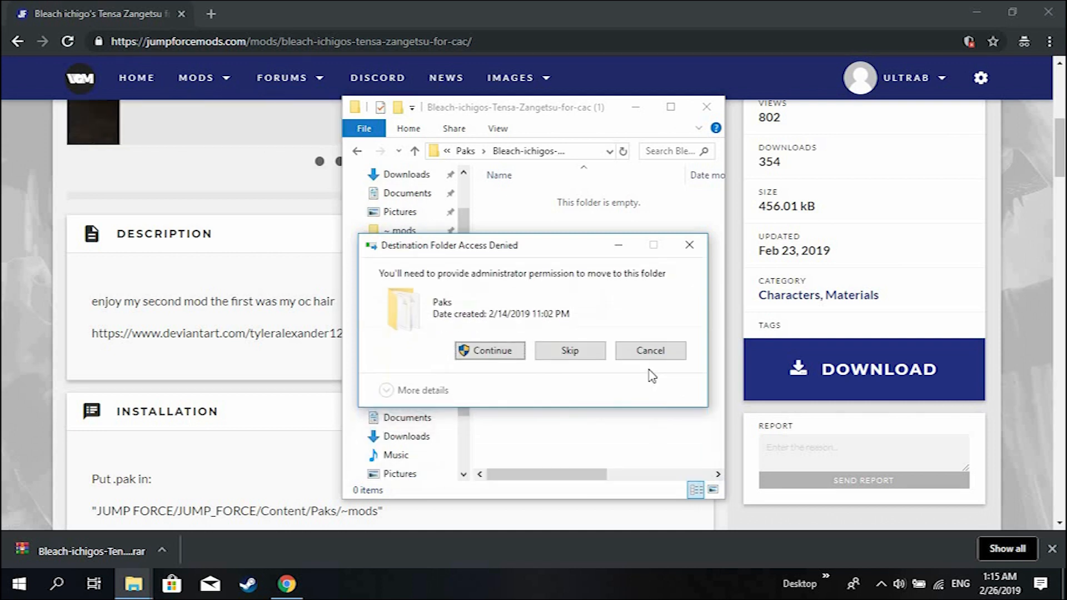
pyautogui.click(649, 351)
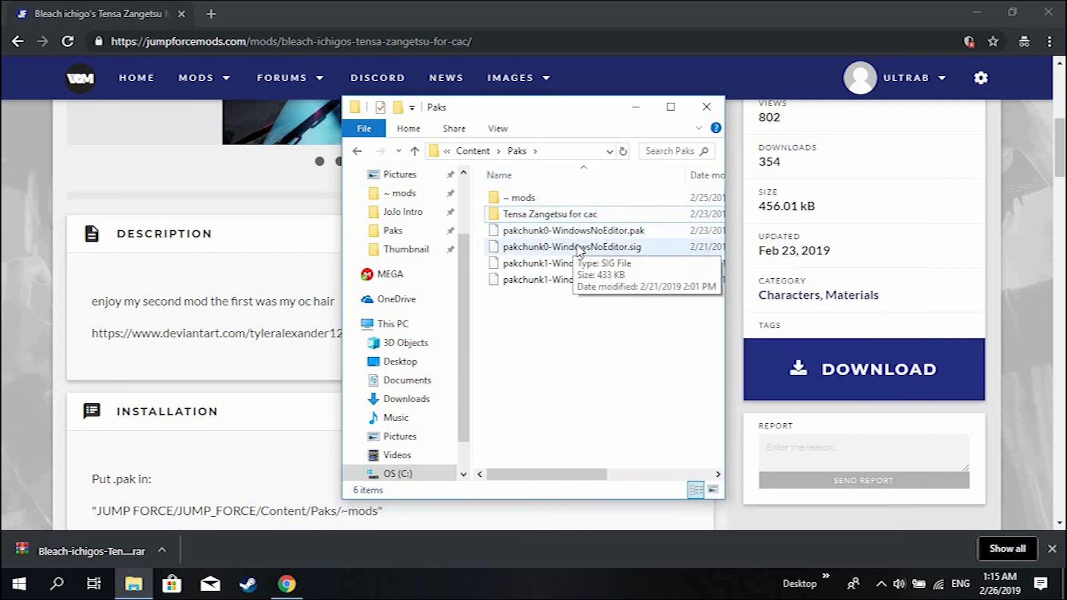
# Copy pakchunk0-WindowsNoEditor.sig into Tensa Zangetsu for cac beside the mod's .pak
pyautogui.click(573, 247)
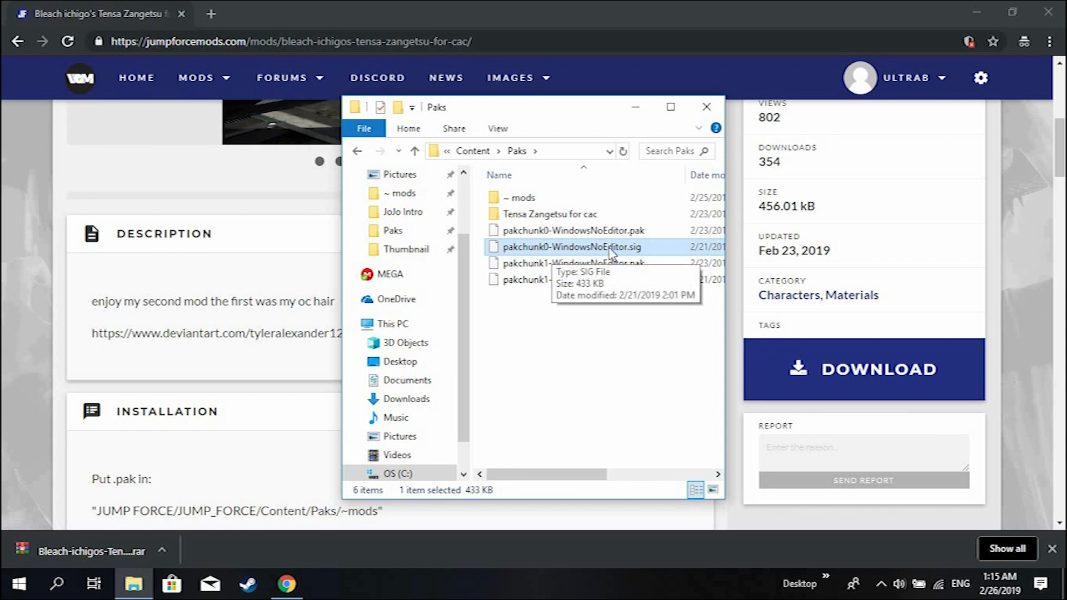
pyautogui.rightClick(574, 247)
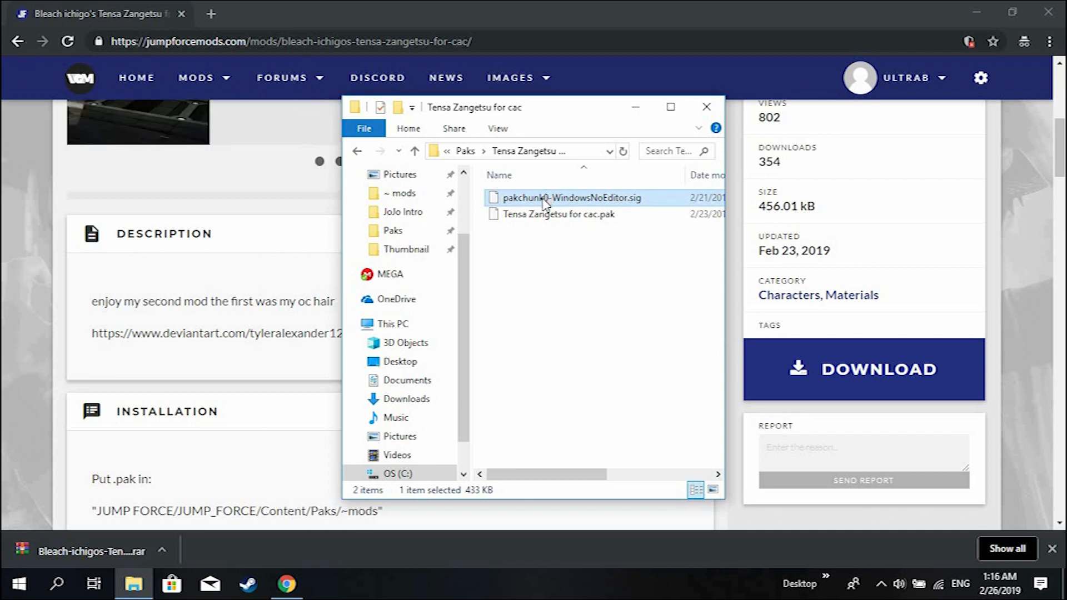
pyautogui.click(558, 214)
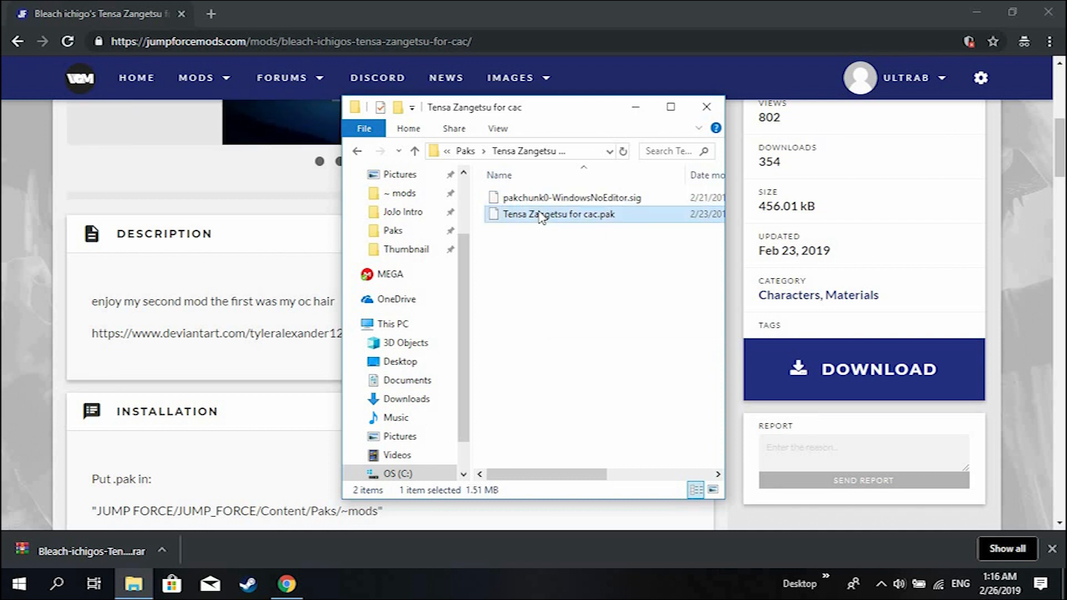
# Rename the copied .sig to the .pak's name, Tensa Zangetsu for cac
pyautogui.click(558, 215)
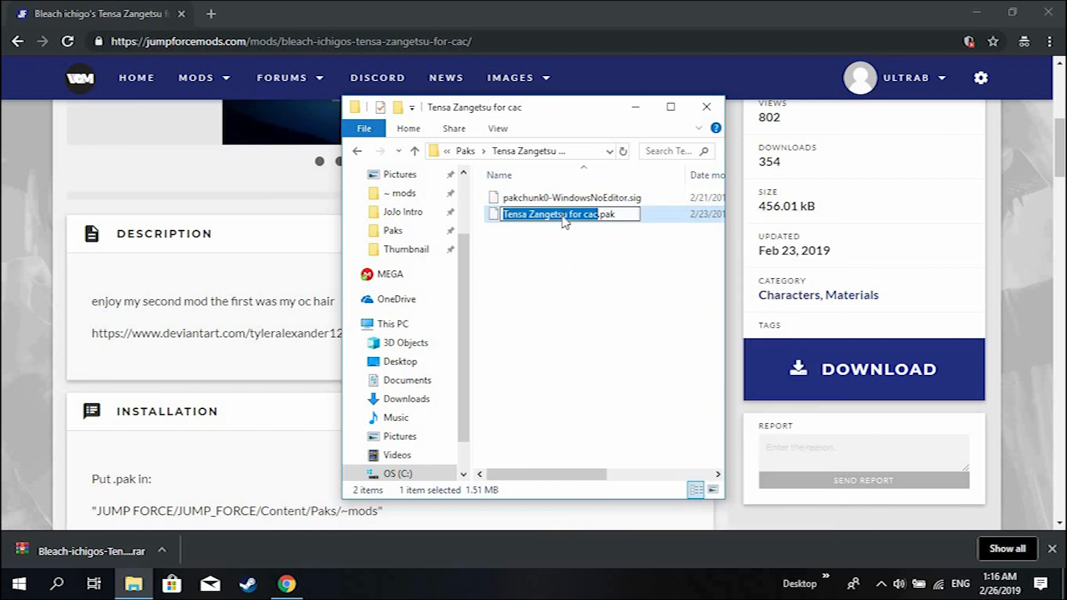
pyautogui.rightClick(551, 214)
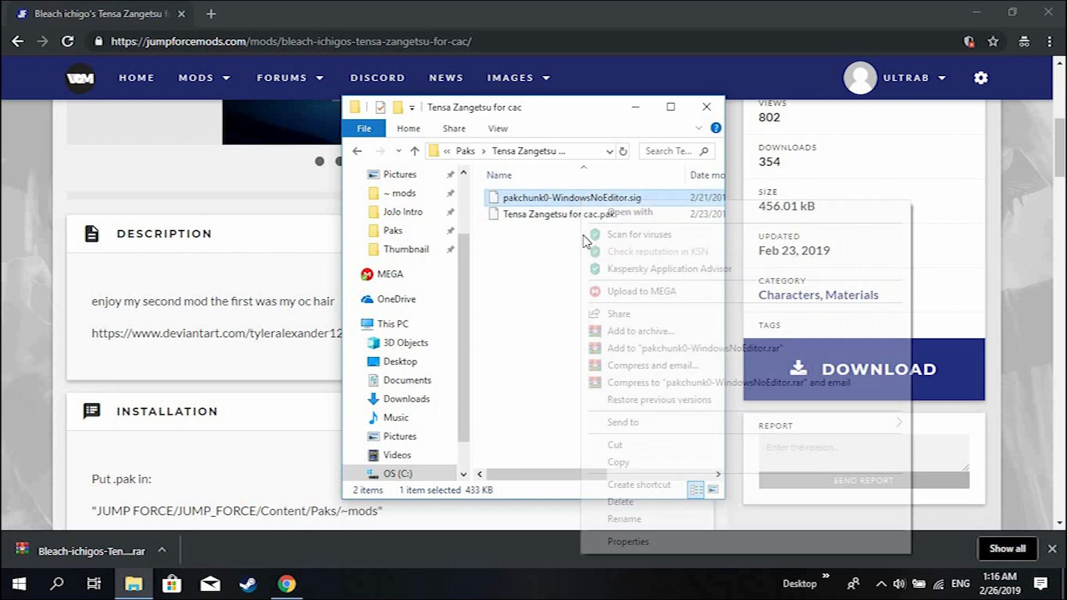
pyautogui.click(623, 520)
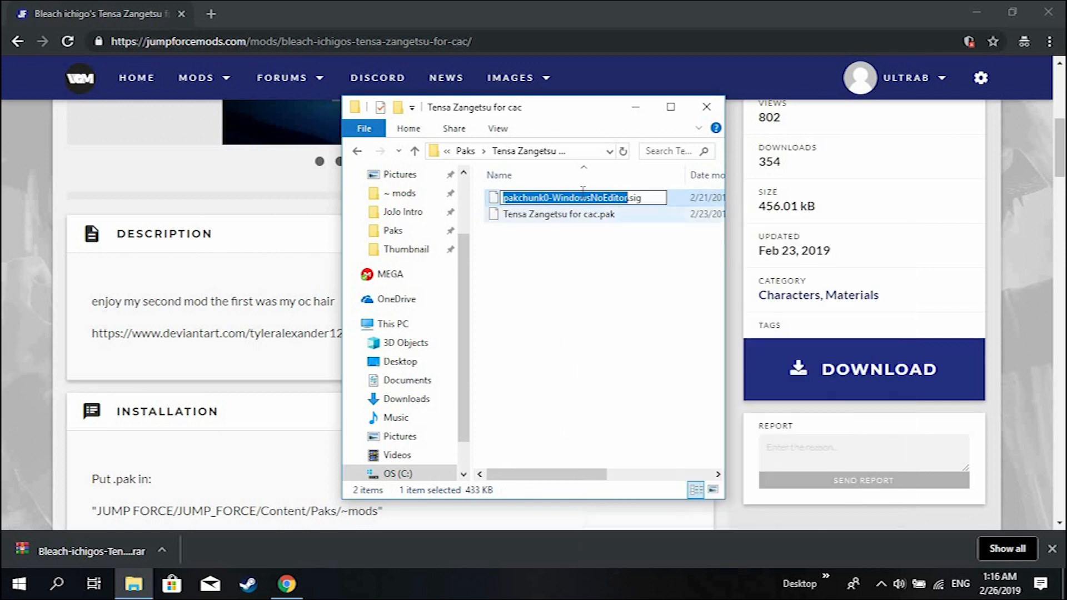
pyautogui.rightClick(564, 198)
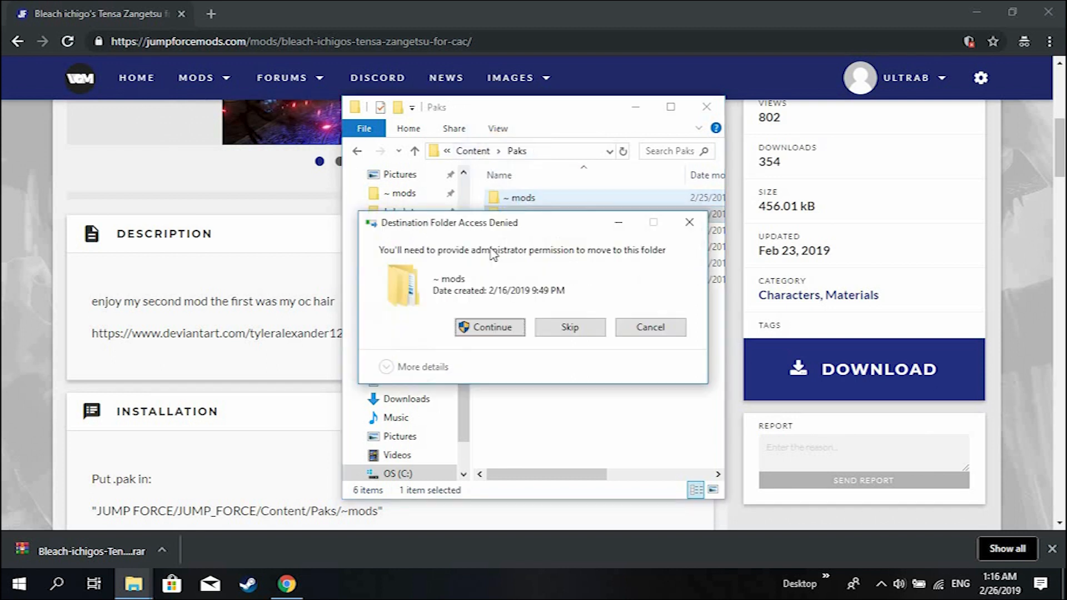
# Approve moving the Tensa Zangetsu for cac folder into Paks' ~mods folder
pyautogui.click(489, 327)
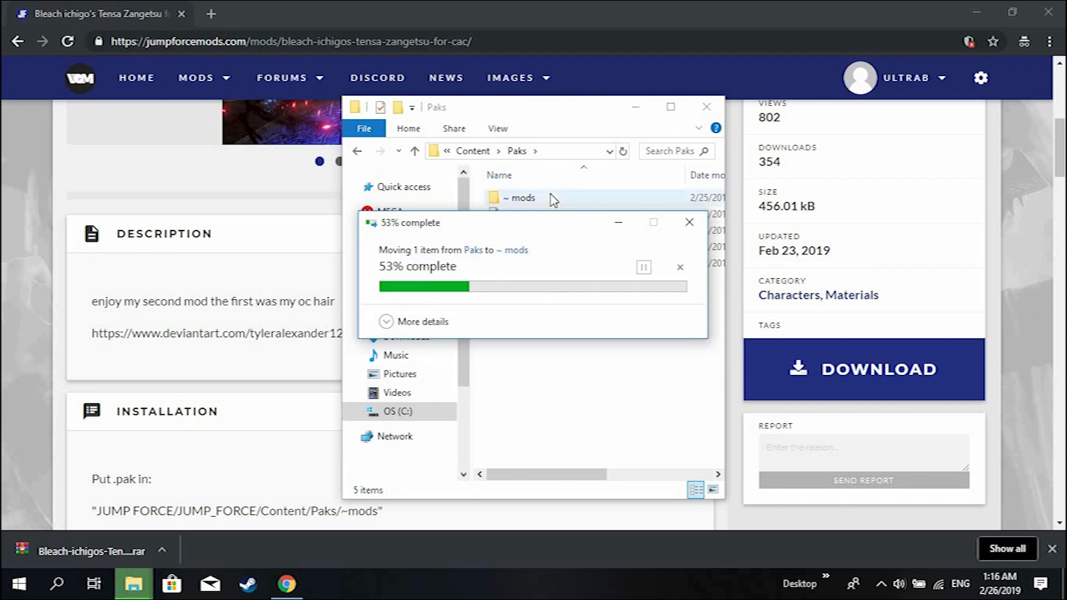